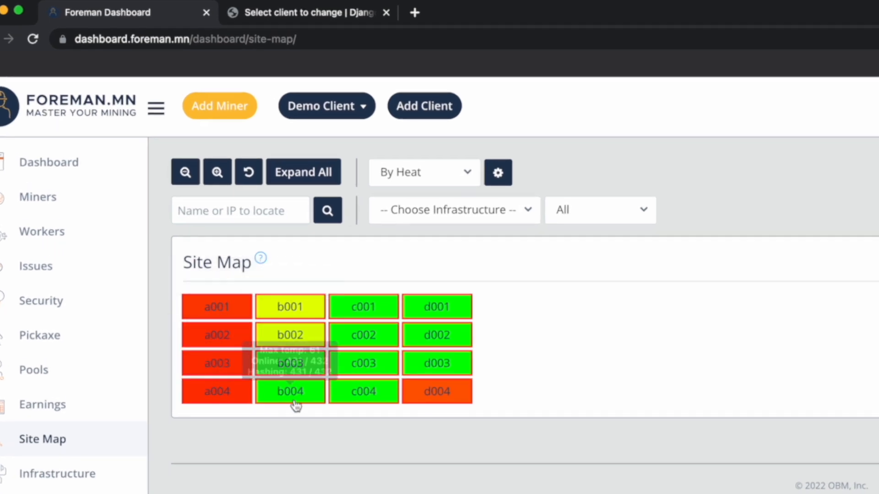
pyautogui.moveTo(523, 366)
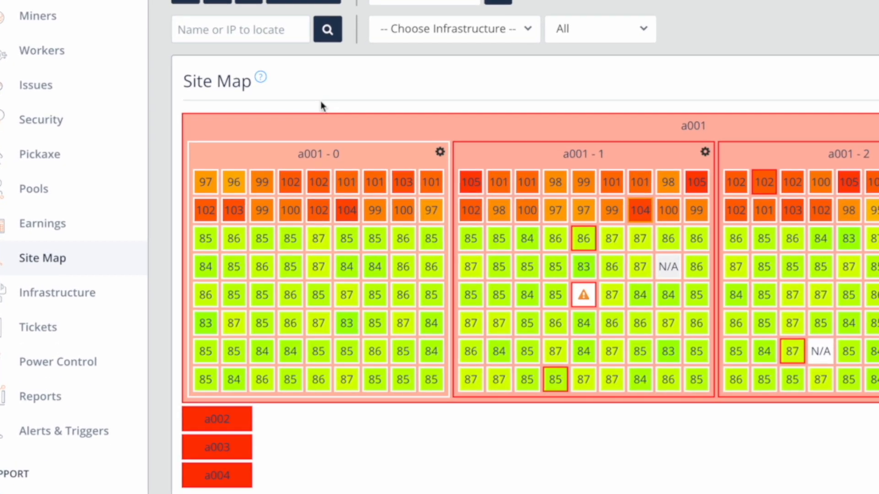
pyautogui.moveTo(869, 110)
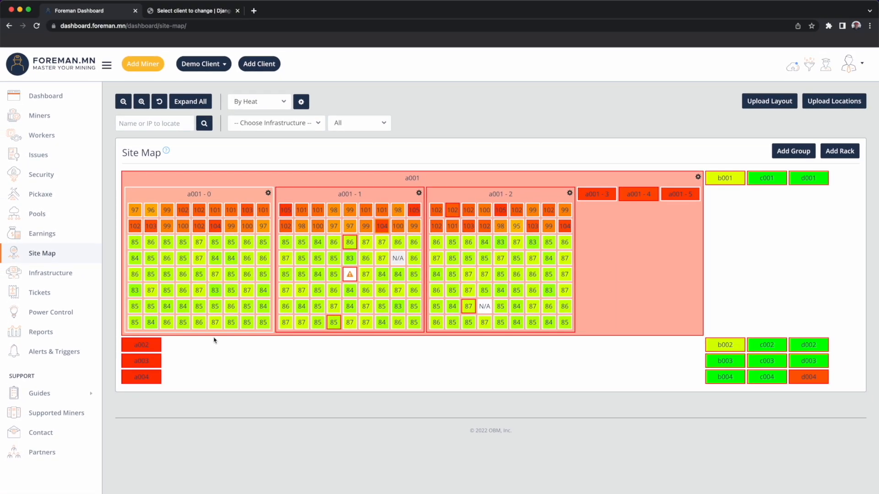
pyautogui.moveTo(216, 322)
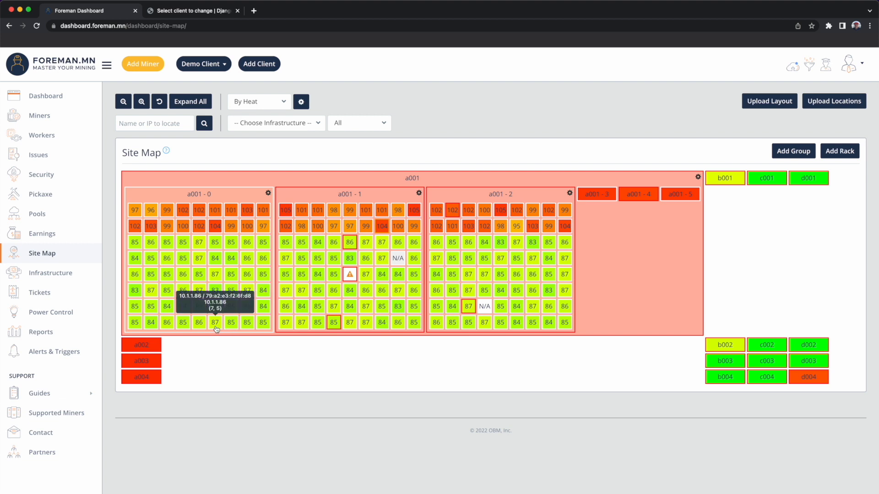
pyautogui.moveTo(231, 326)
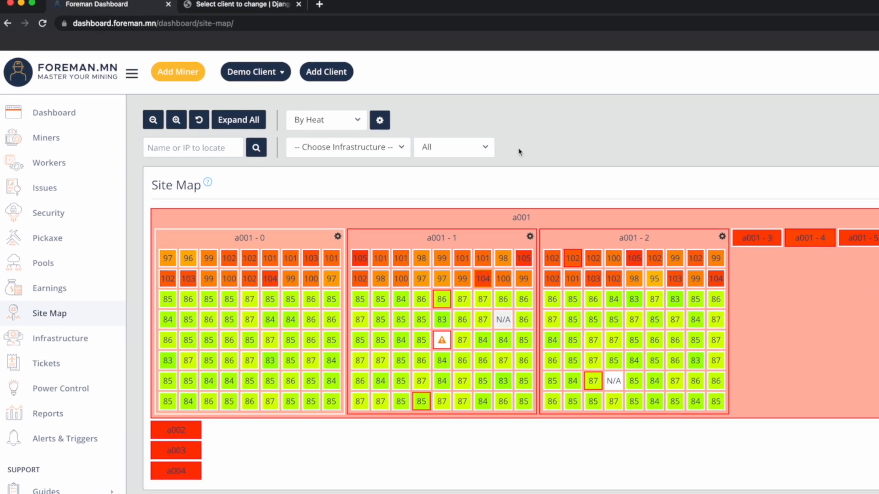
# Cycle the infrastructure filter through a001-0 PDU 0, PDU 1 and PDU 2 on the site map
pyautogui.click(346, 146)
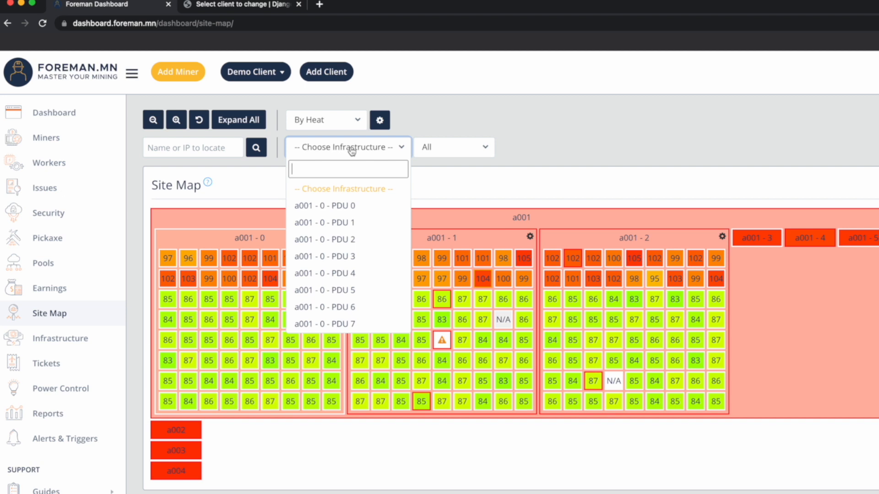
pyautogui.moveTo(324, 206)
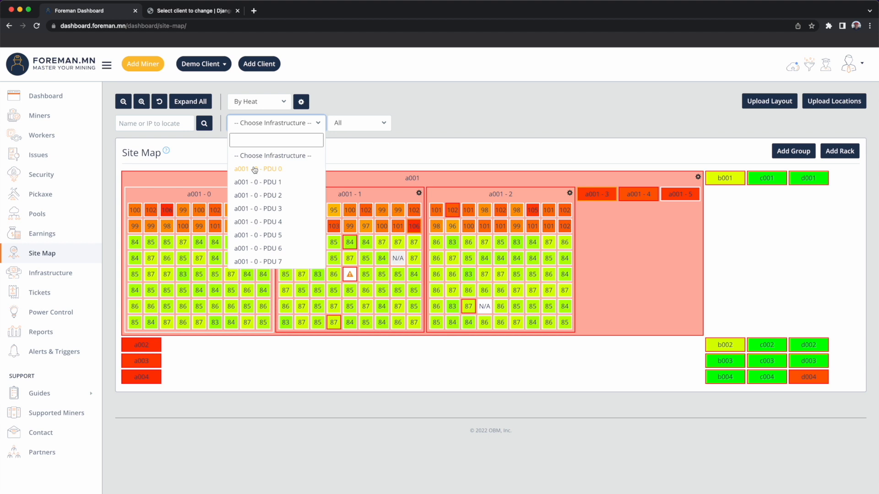
pyautogui.click(257, 169)
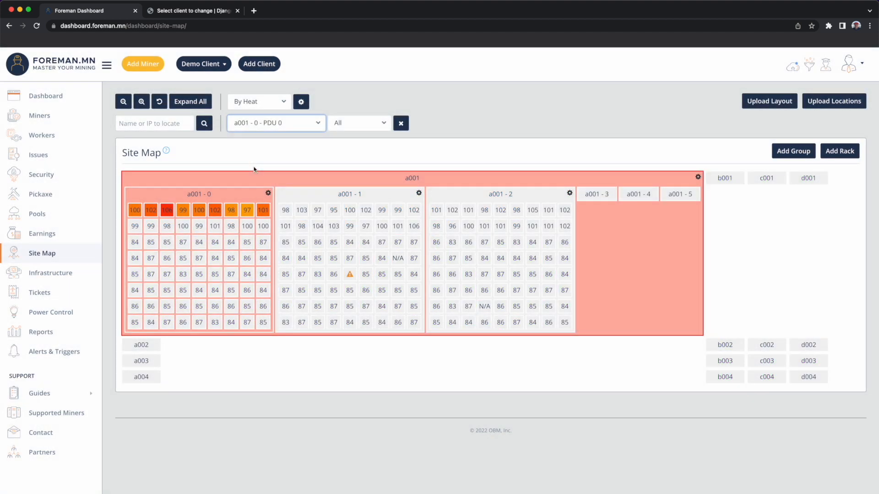
pyautogui.click(276, 123)
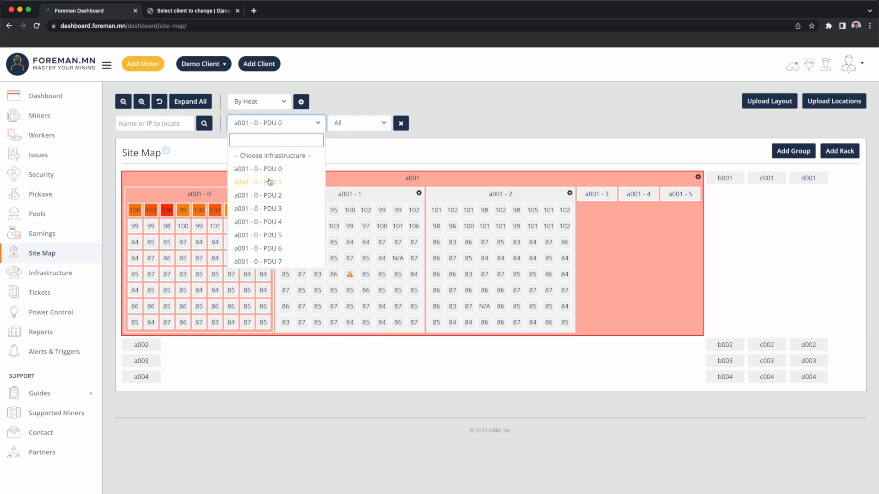
pyautogui.click(257, 182)
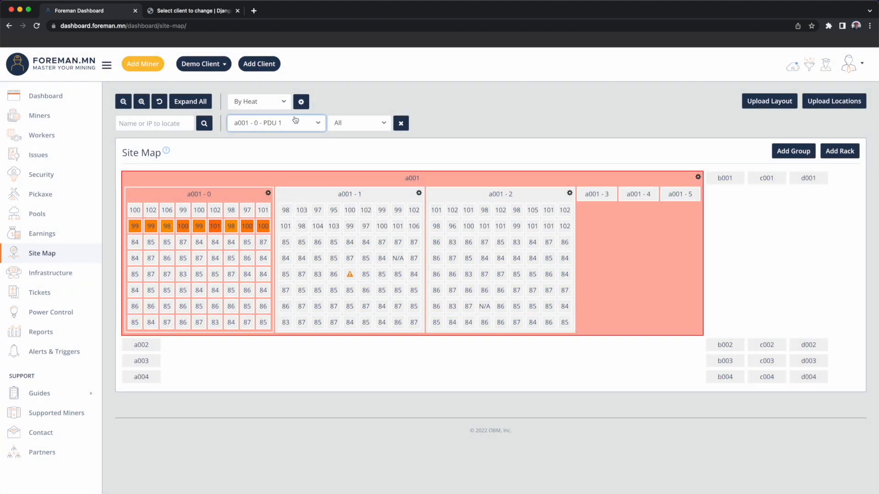
pyautogui.click(276, 123)
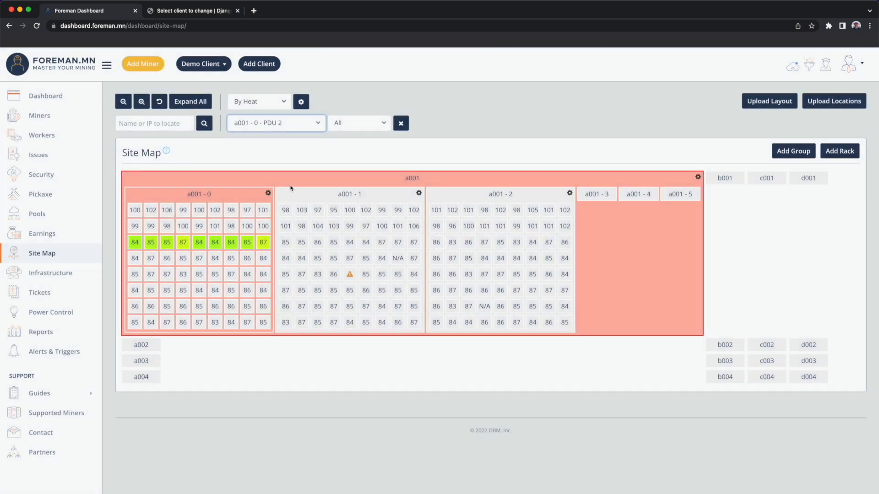
pyautogui.moveTo(306, 127)
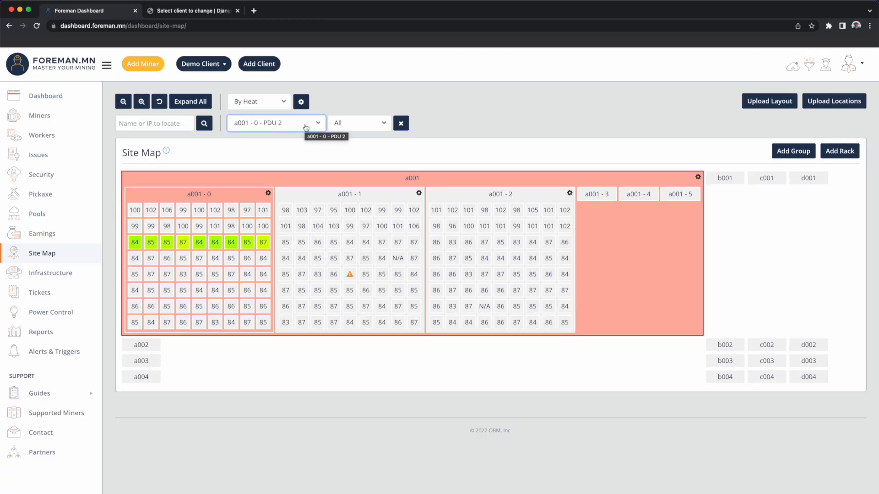
# Switch the filter to Power Phase and highlight cells on phases 1, 2 and 3 in turn
pyautogui.write('Power')
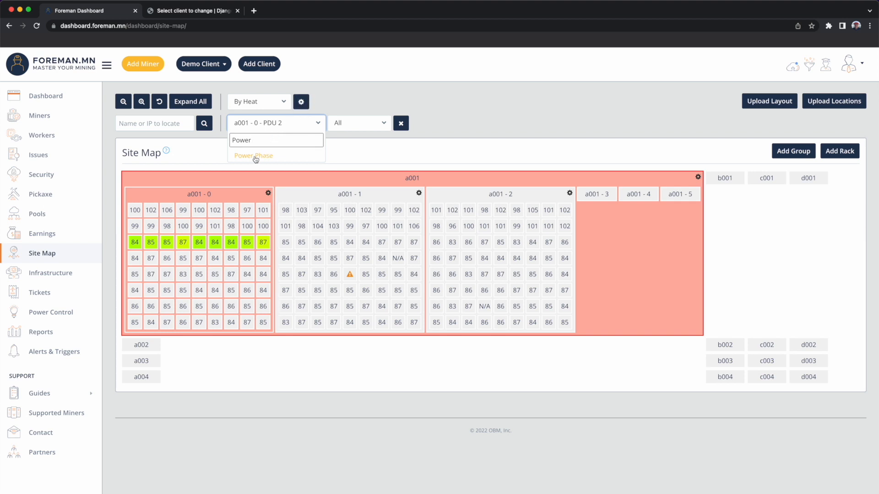
pyautogui.click(252, 155)
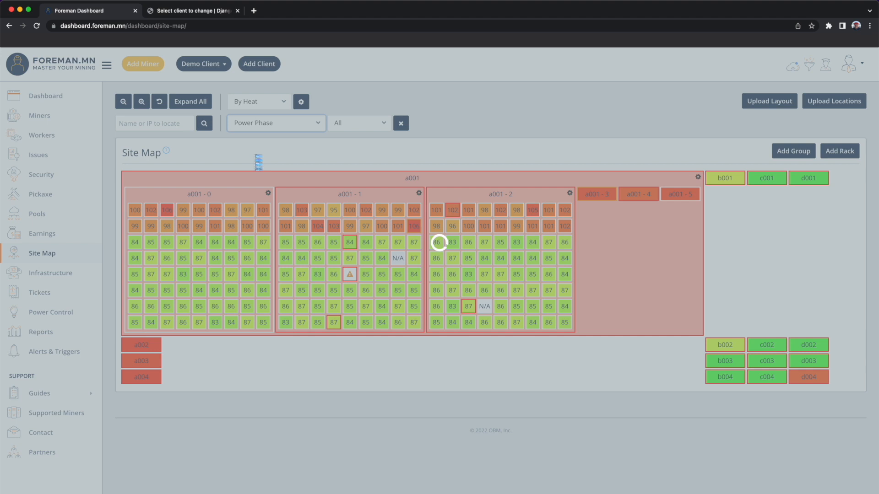
pyautogui.click(358, 122)
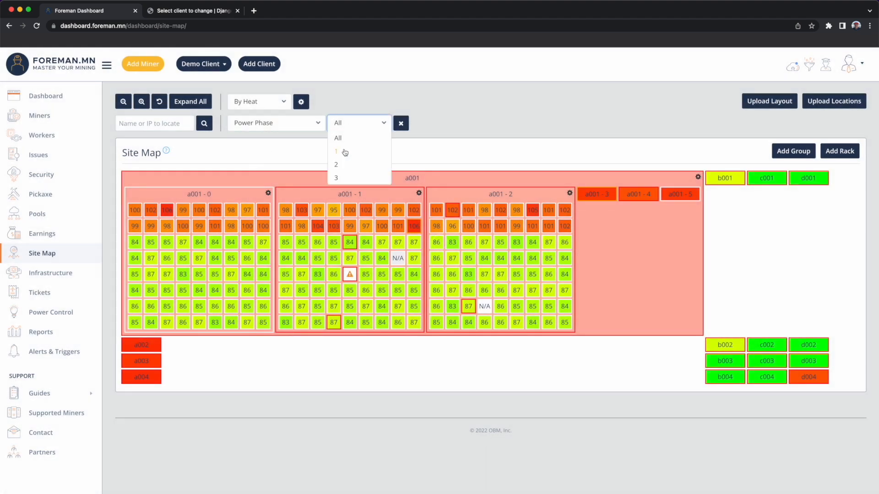
pyautogui.click(336, 151)
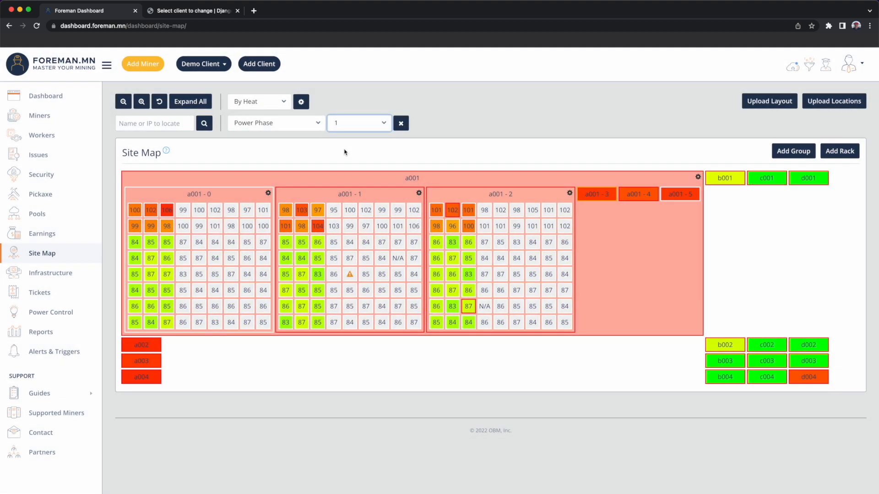
pyautogui.click(358, 122)
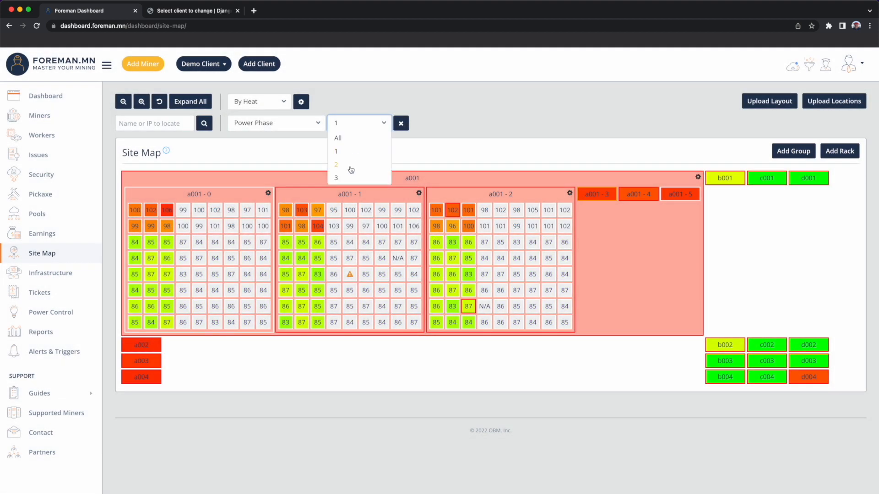
pyautogui.click(336, 164)
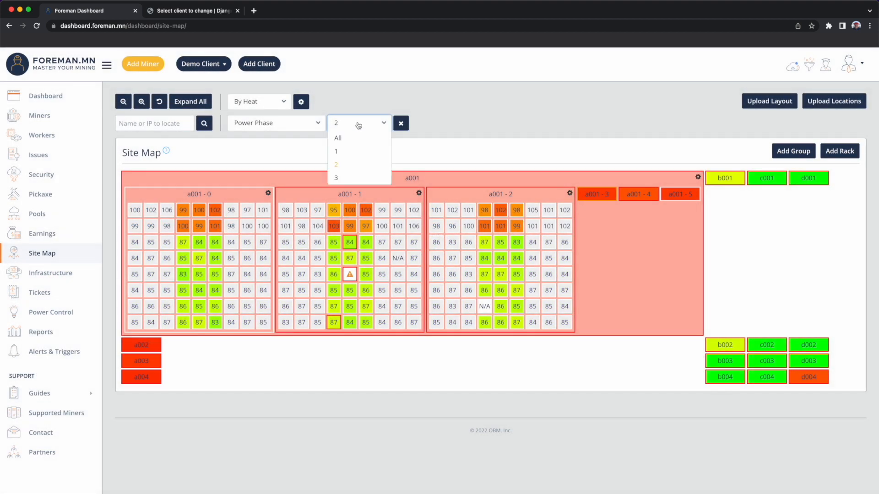
pyautogui.click(336, 177)
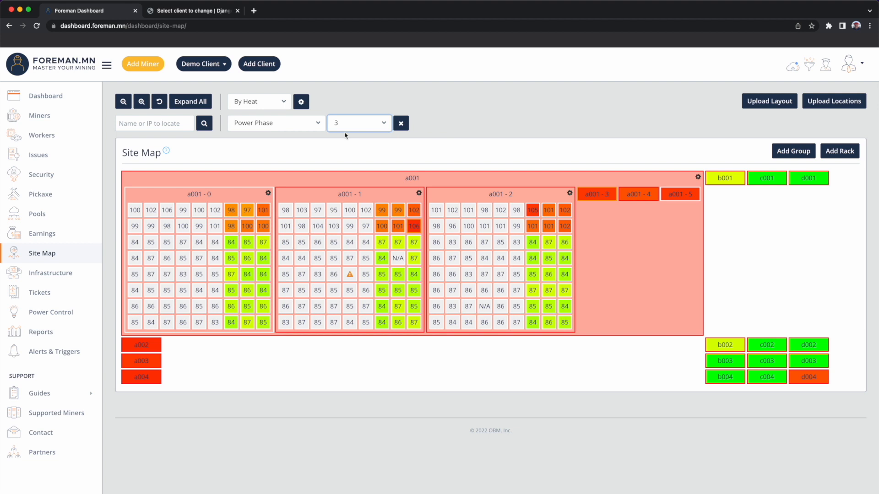
# Return briefly to the a001-0 PDU 0 filter, then reselect Power Phase filtering
pyautogui.click(275, 122)
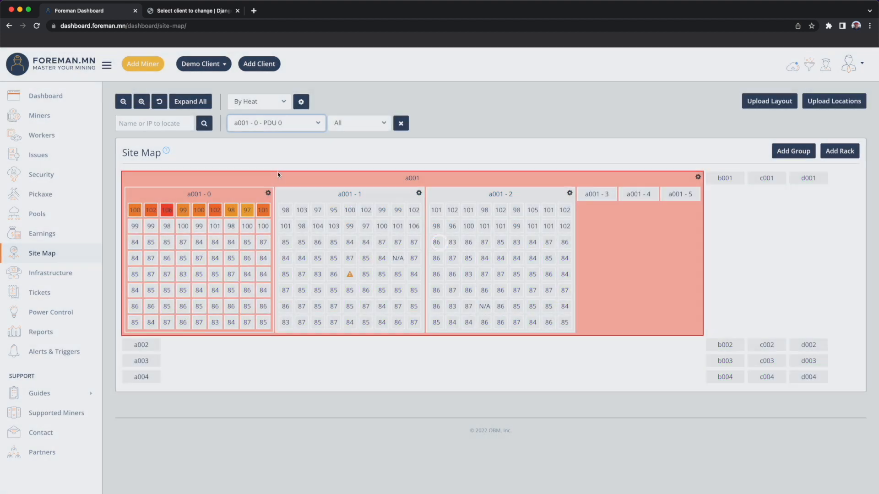
pyautogui.write('Pow')
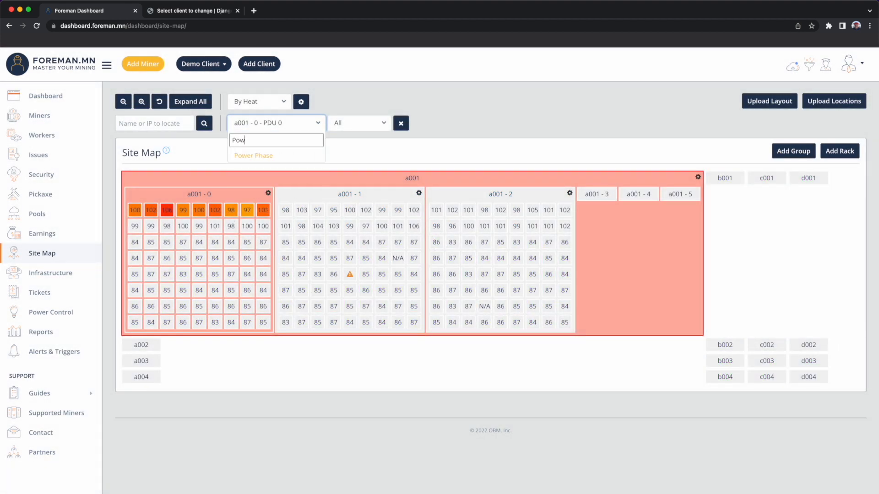
pyautogui.click(254, 156)
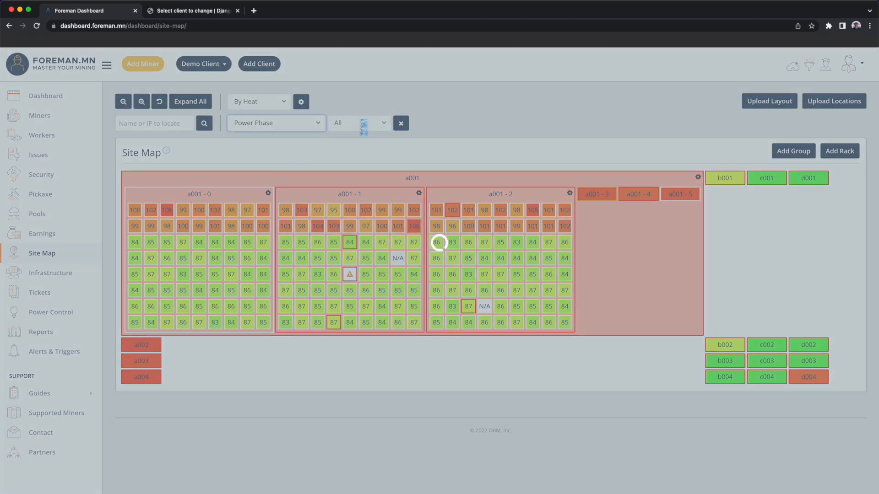